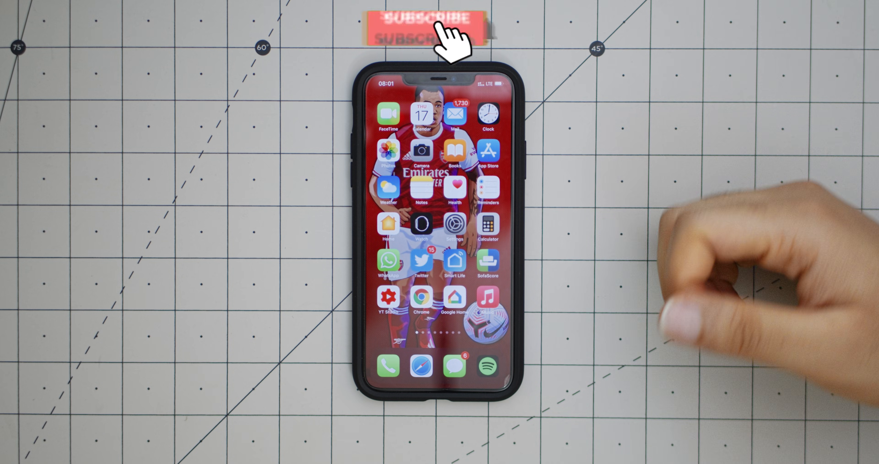
Launch the App Store from the Home Screen.
left_click(426, 25)
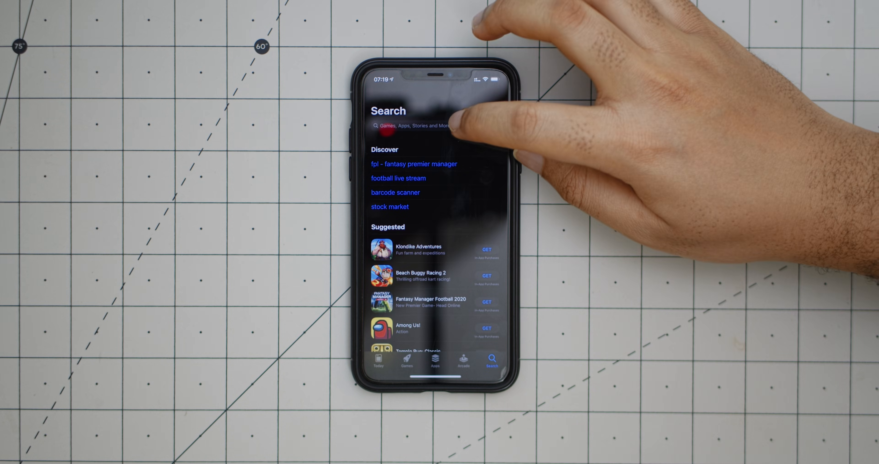
Search the App Store for 'spotify'.
type("s")
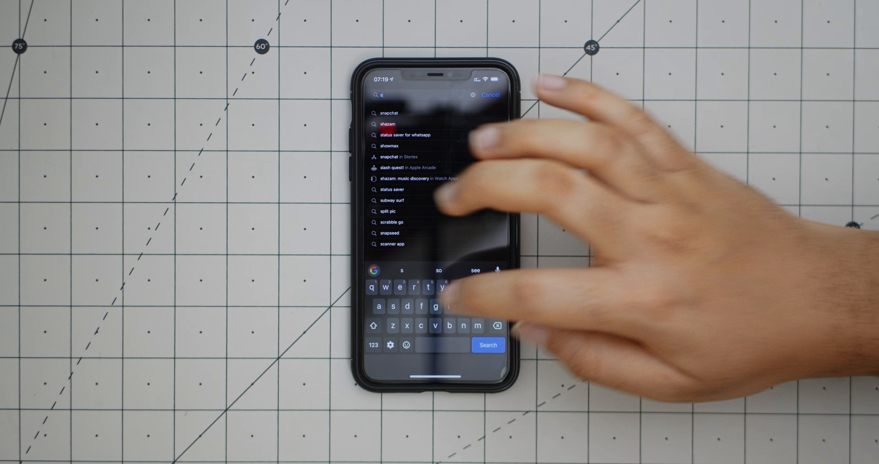
type("poti")
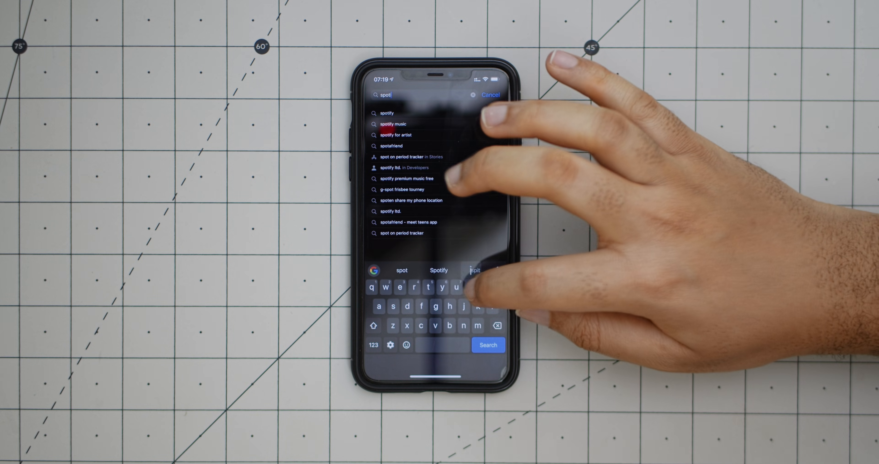
type("fy")
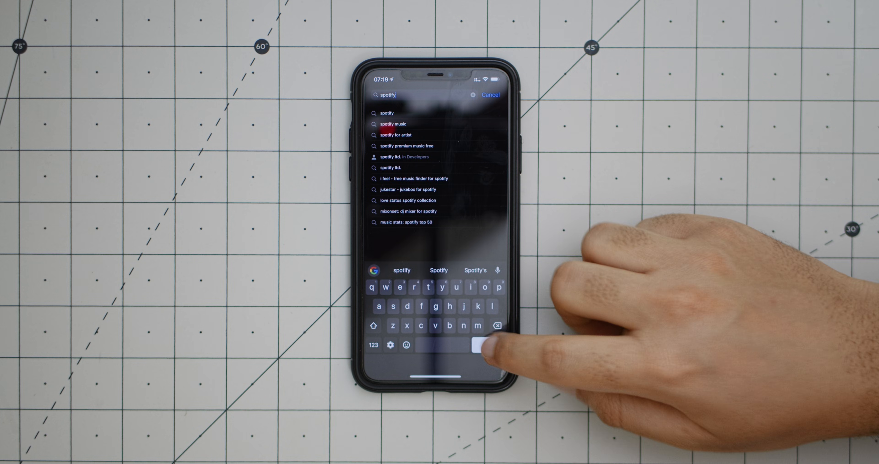
left_click(484, 346)
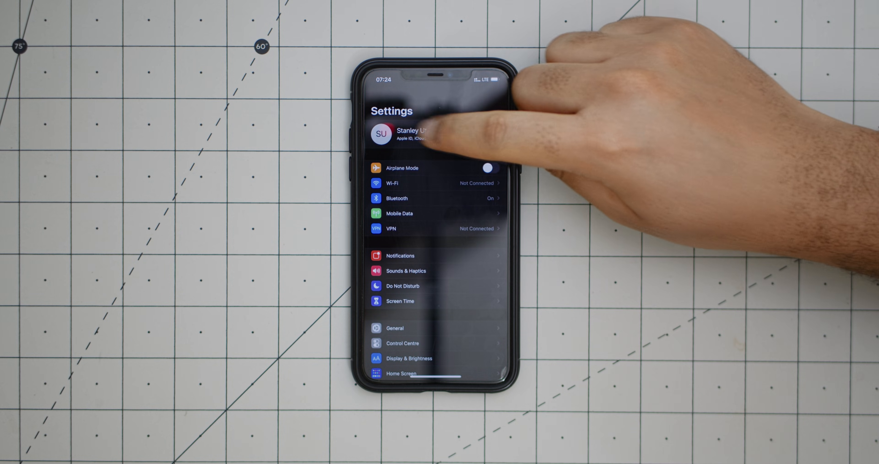
Go to the Apple ID's Media & Purchases View Account page.
left_click(417, 134)
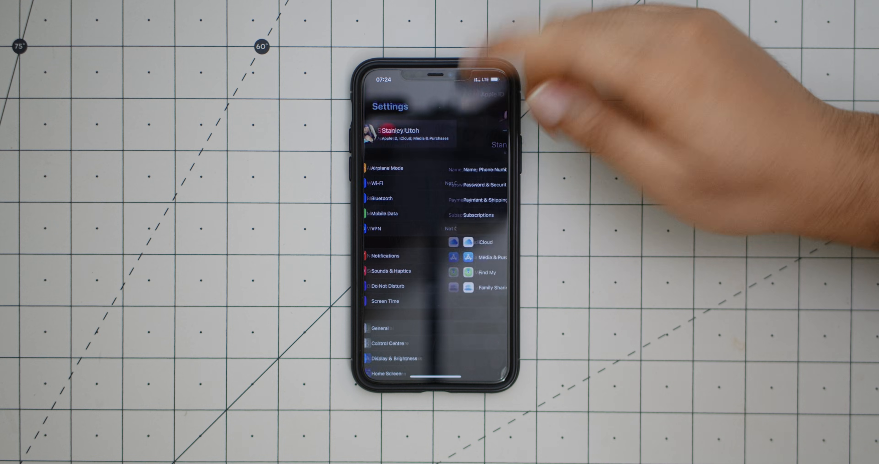
left_click(415, 132)
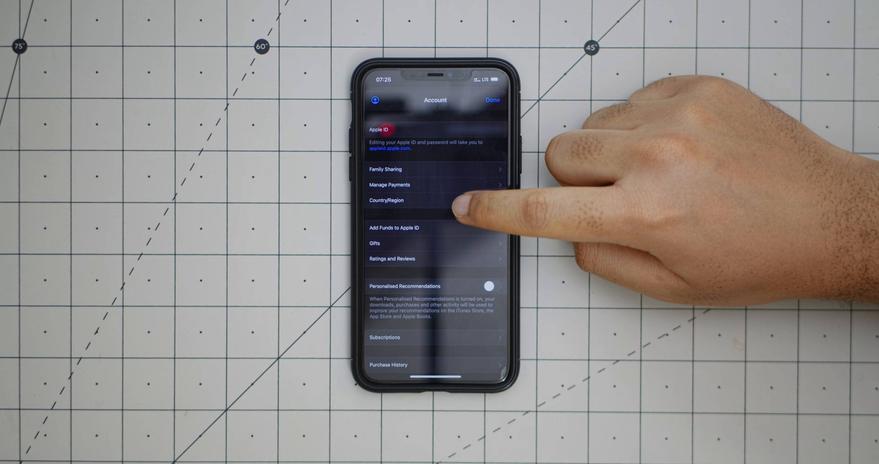
Go to the Country/Region page of the store account.
left_click(434, 200)
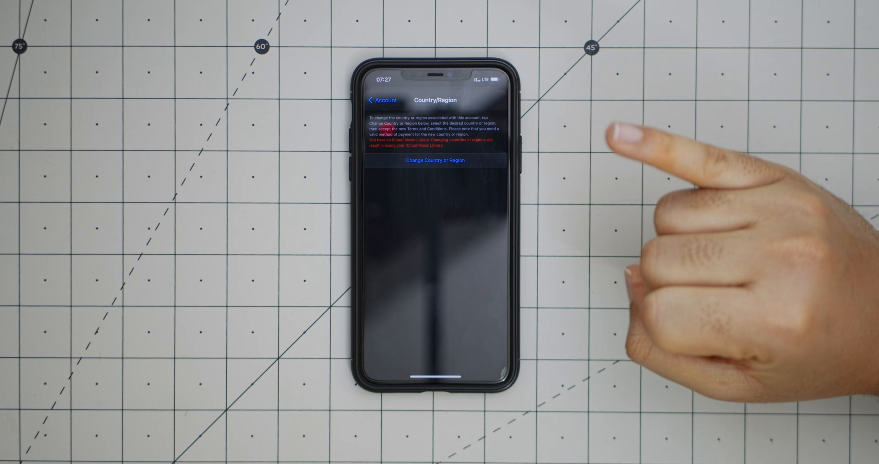
mouse_move(813, 252)
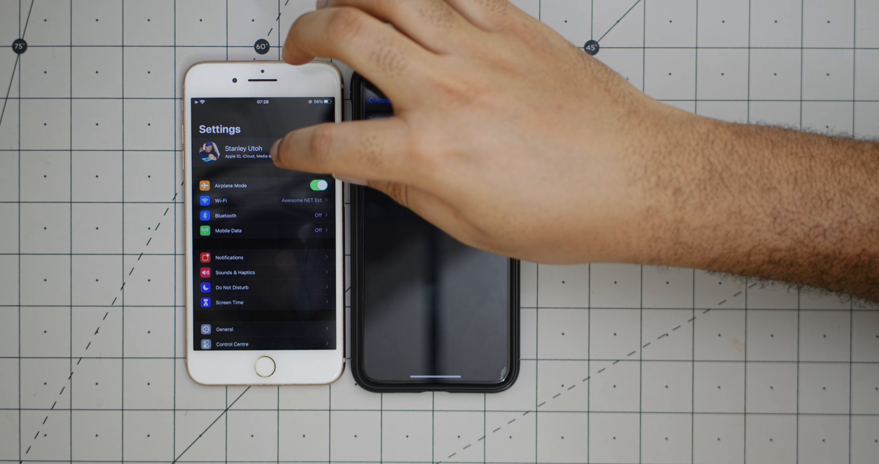
left_click(247, 152)
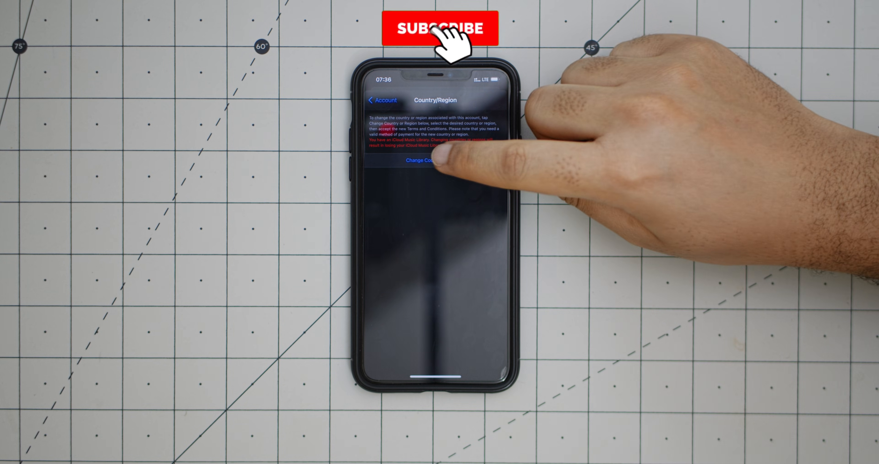
Select Cyprus as the account's new country or region.
left_click(427, 161)
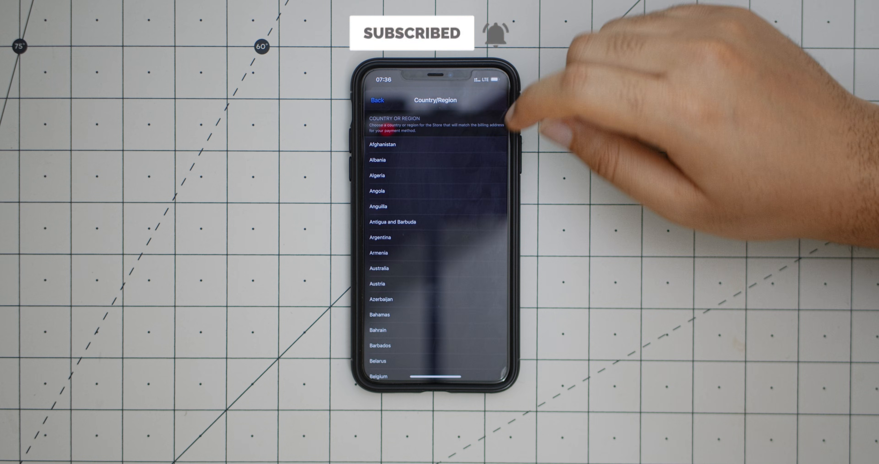
scroll("down", 3)
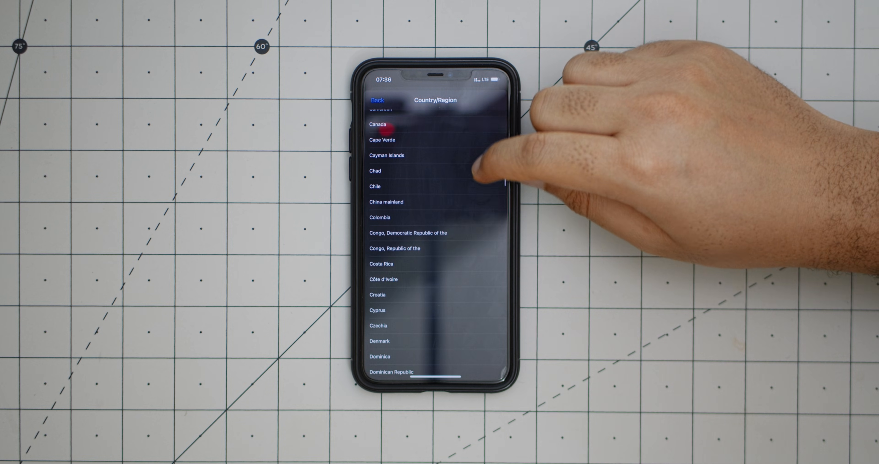
left_click(381, 123)
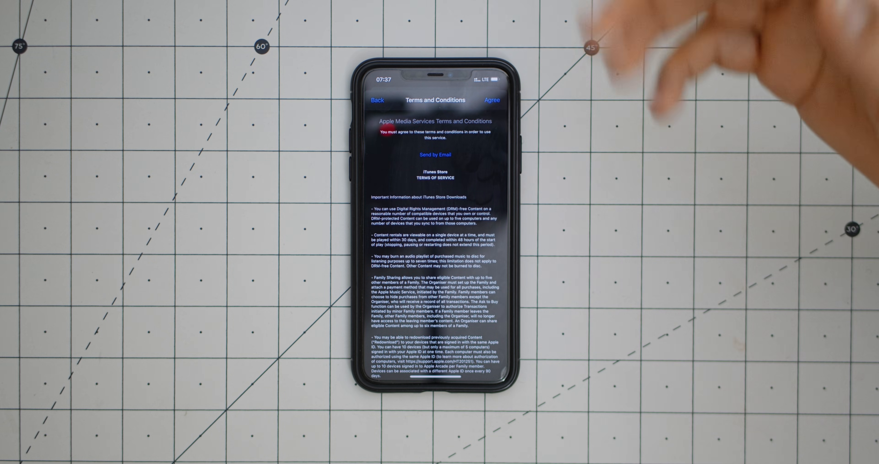
Agree to the Apple Media Services terms and confirm in the alert.
left_click(492, 99)
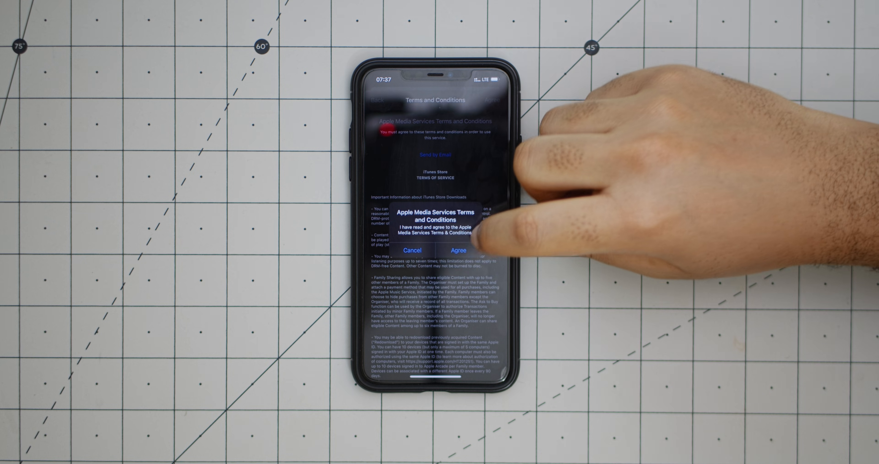
left_click(457, 250)
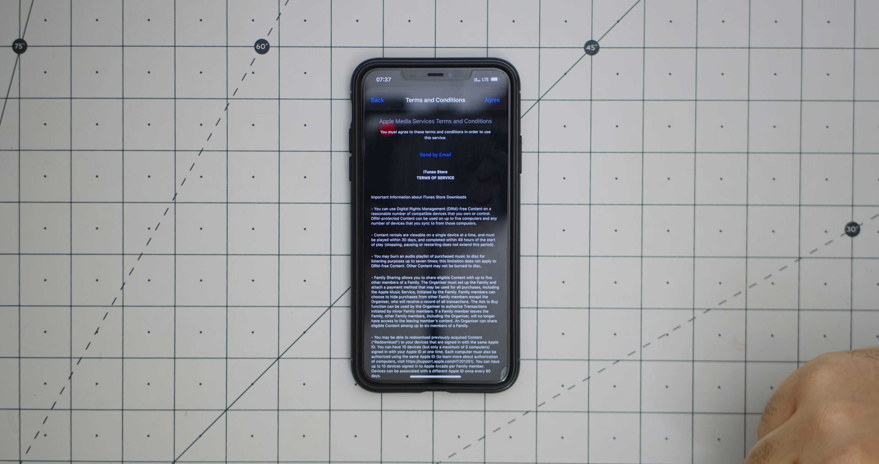
left_click(492, 100)
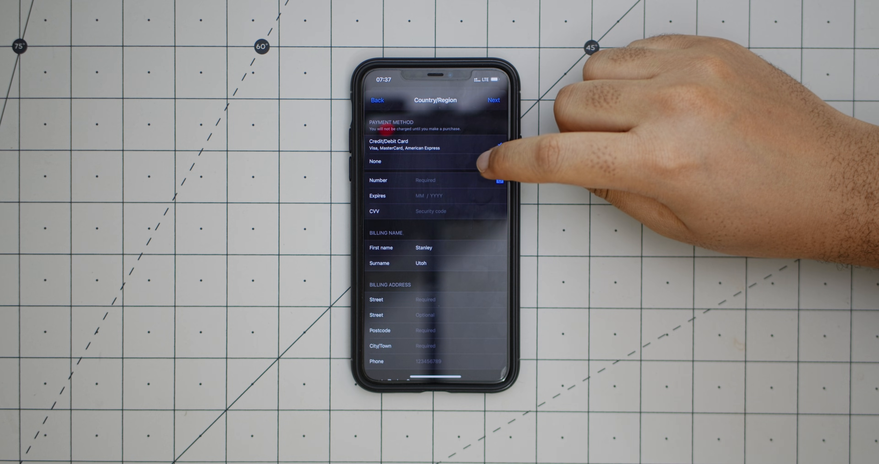
Set payment to None, enter the Limassol billing address and submit the details.
left_click(375, 162)
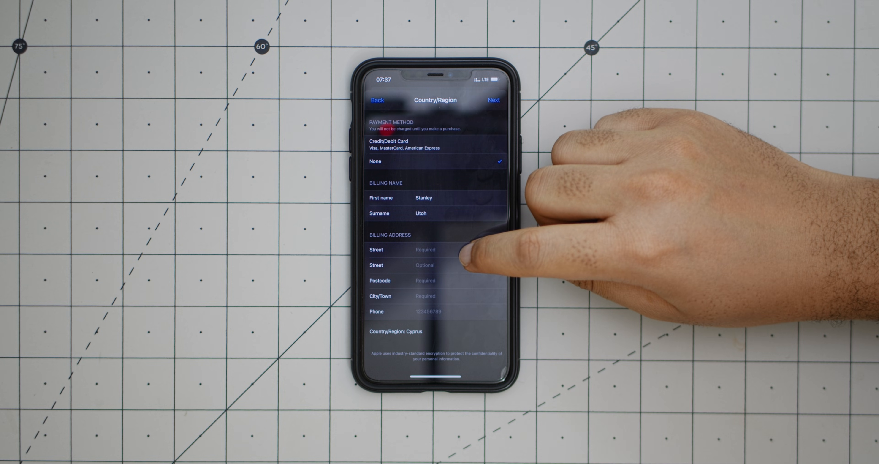
left_click(425, 249)
type("Hunbnv")
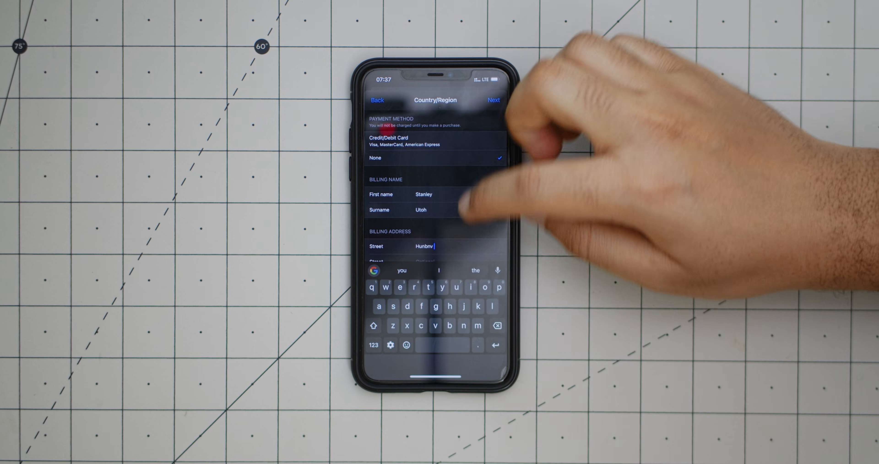
scroll("down", 3)
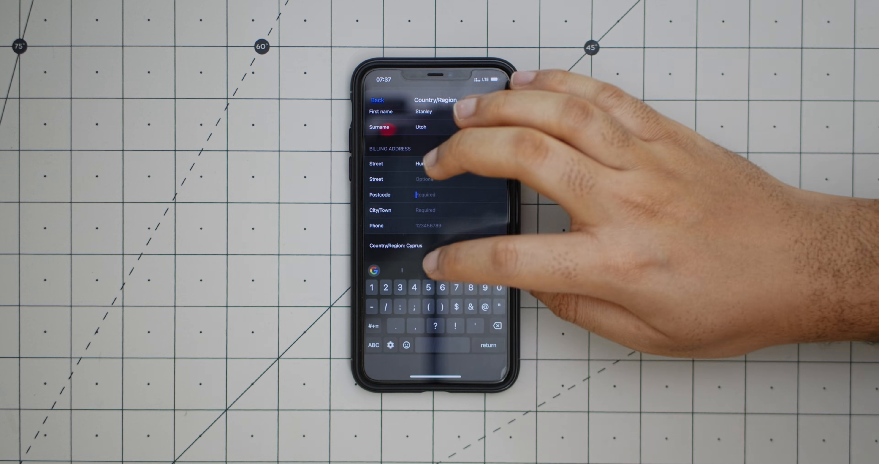
type("4050")
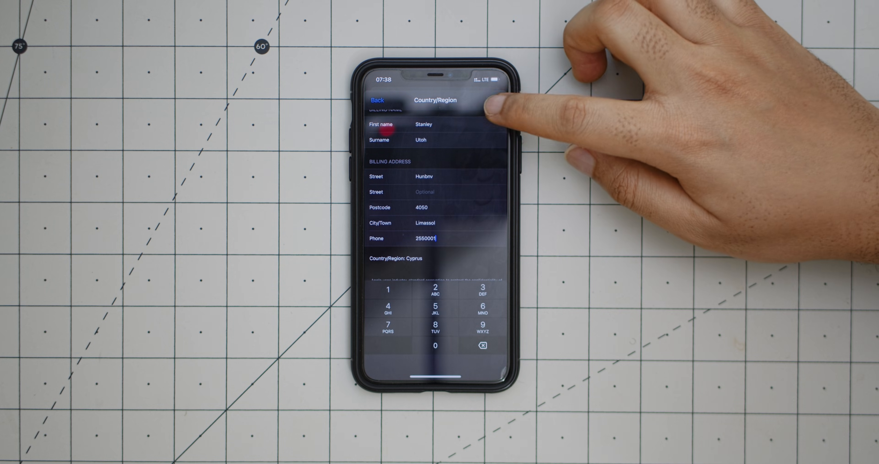
left_click(376, 99)
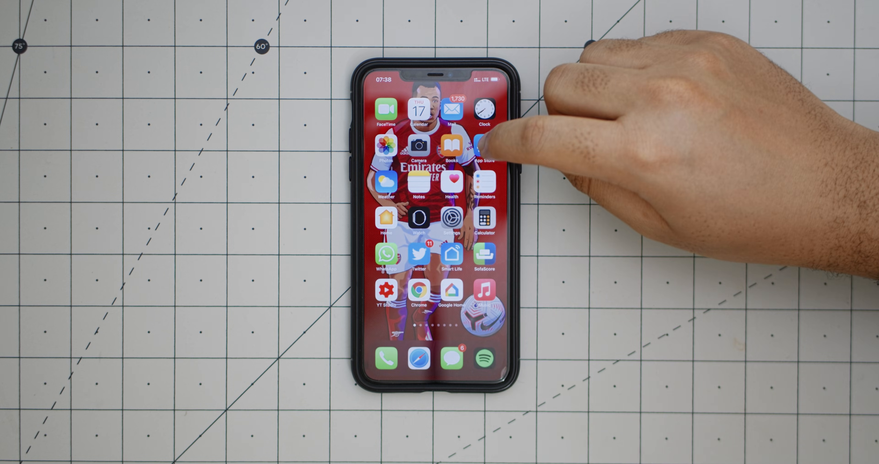
Search the App Store for 'spotify' again, now showing Spotify in the results.
left_click(483, 145)
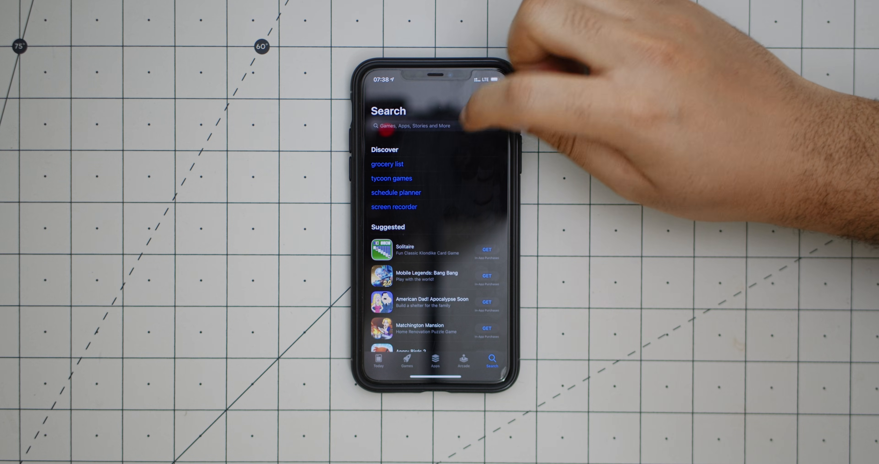
left_click(415, 125)
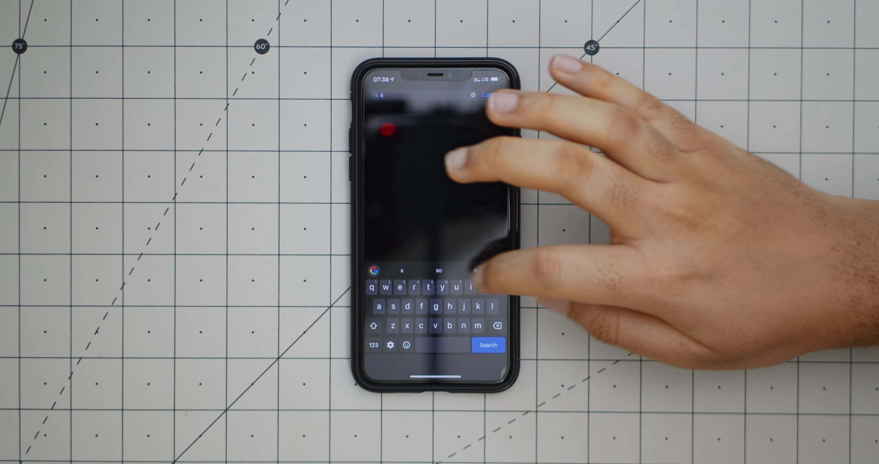
type("potify")
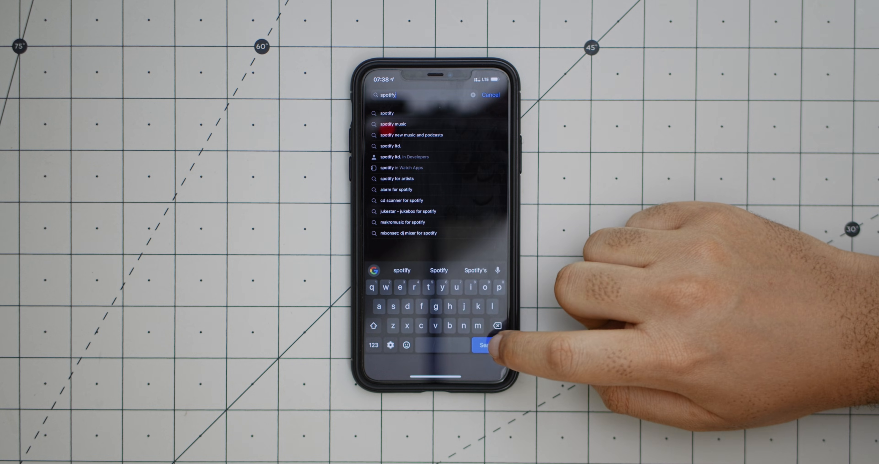
left_click(482, 344)
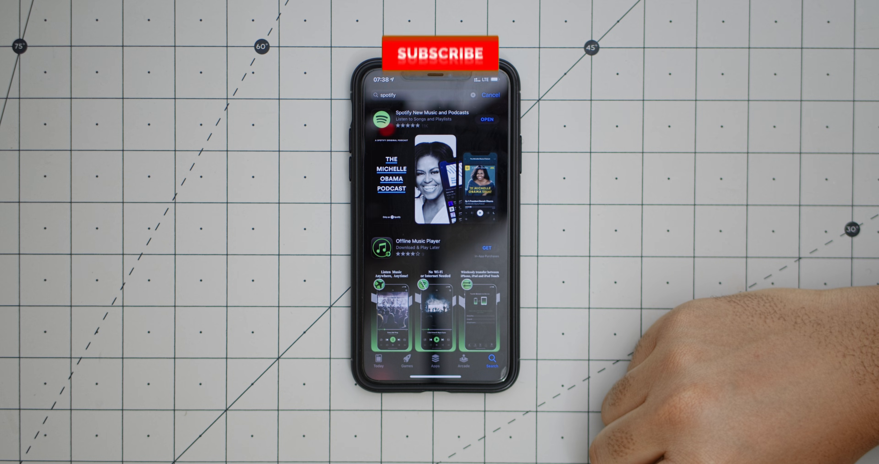